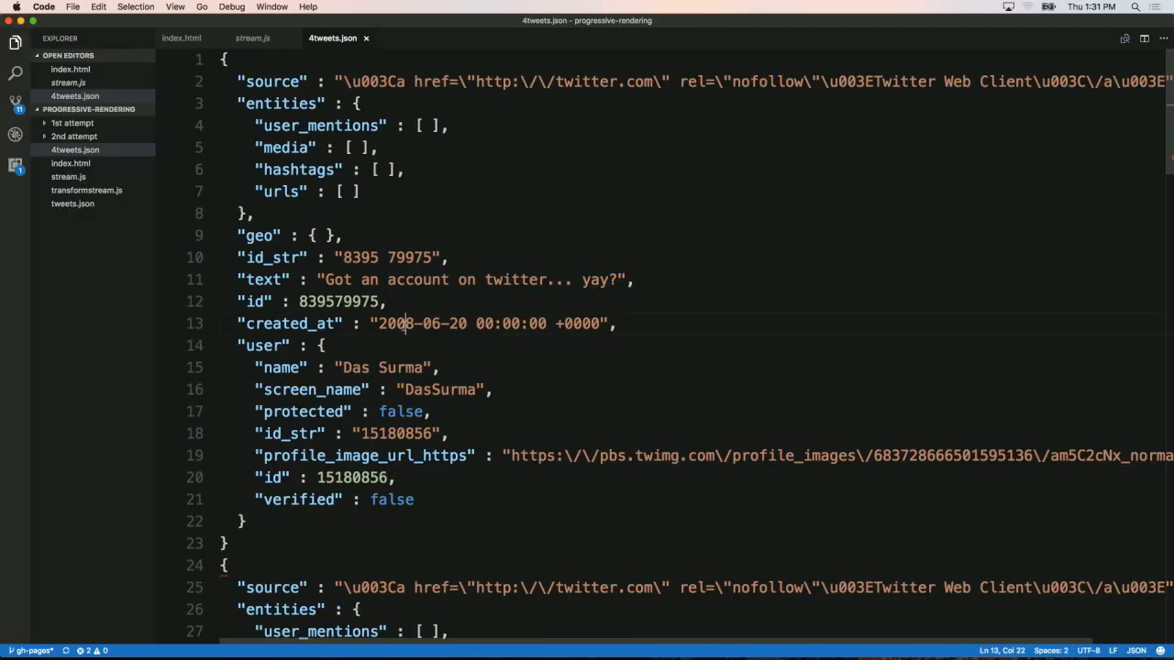
Select the first tweet's text value "Got an account on twitter... yay?" on line 11.
double_click(396, 323)
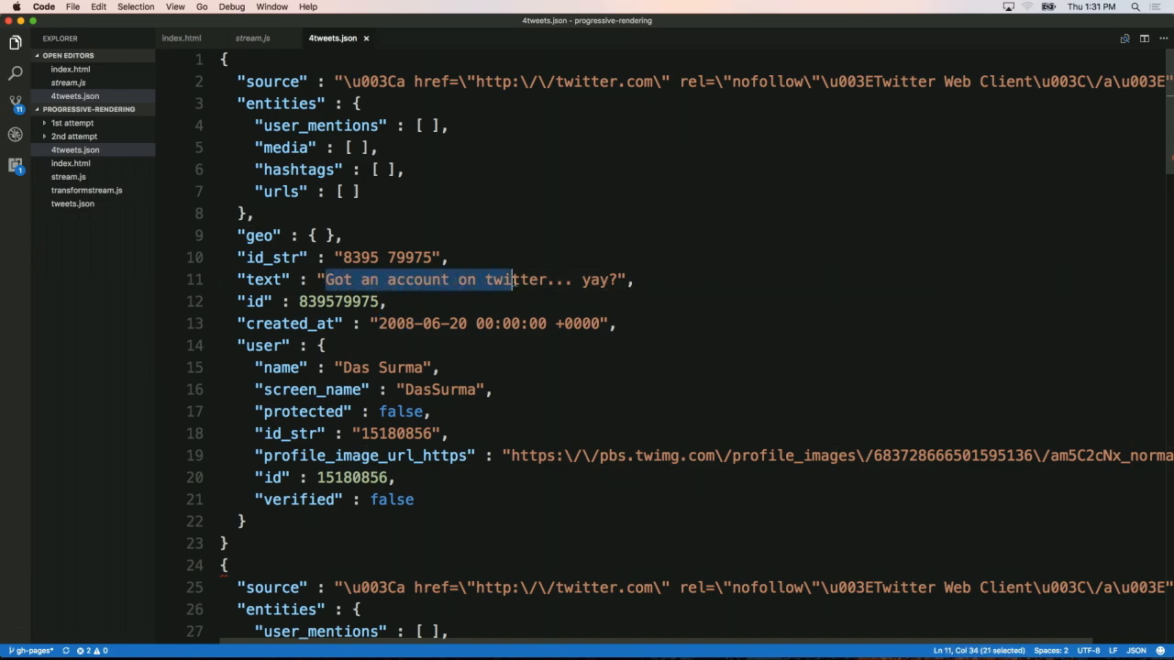
drag(510, 278, 622, 279)
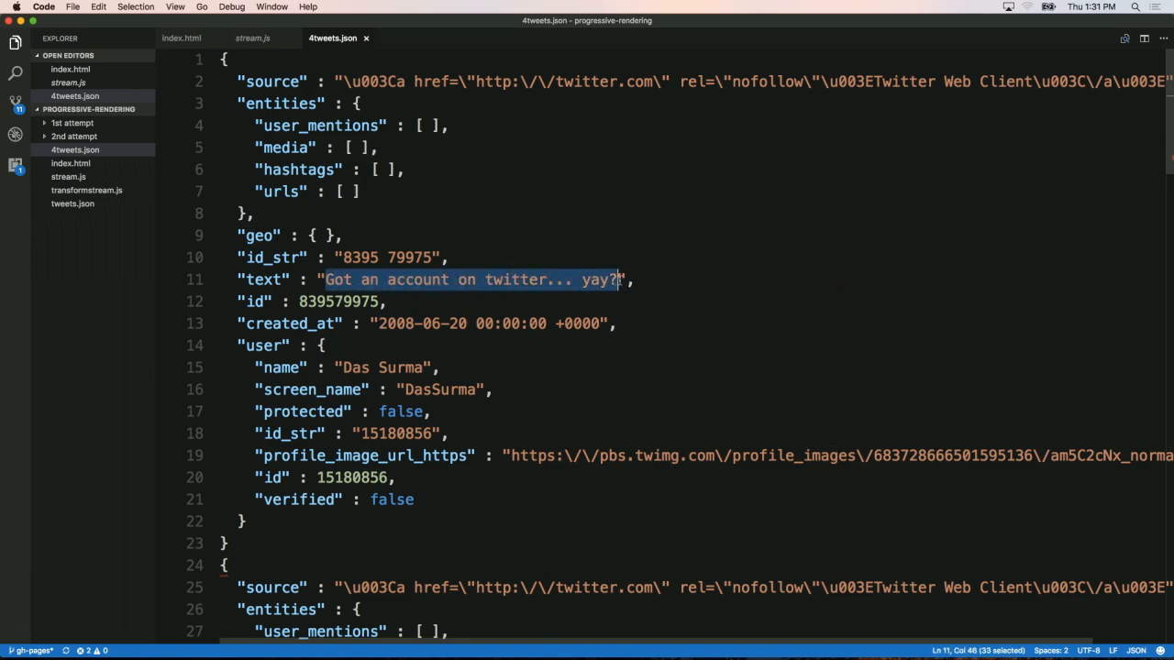